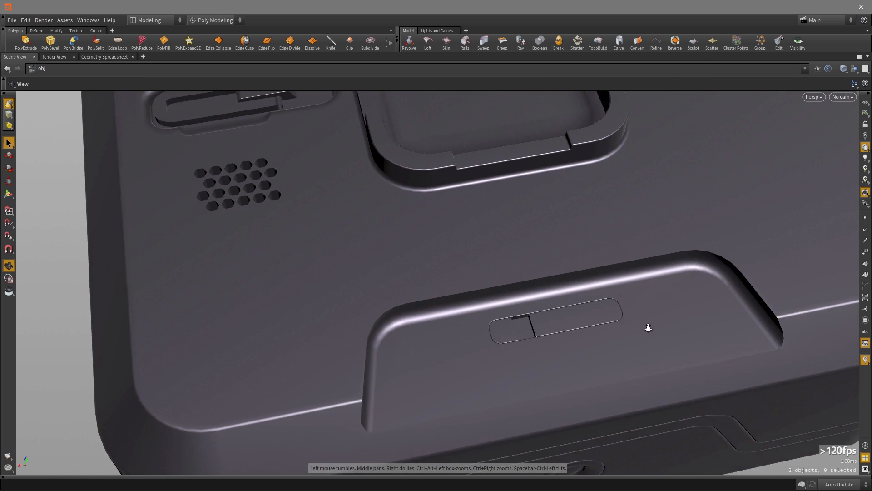
Orbit around the body to inspect the recessed handle, corner, side and round button.
drag(647, 327, 423, 272)
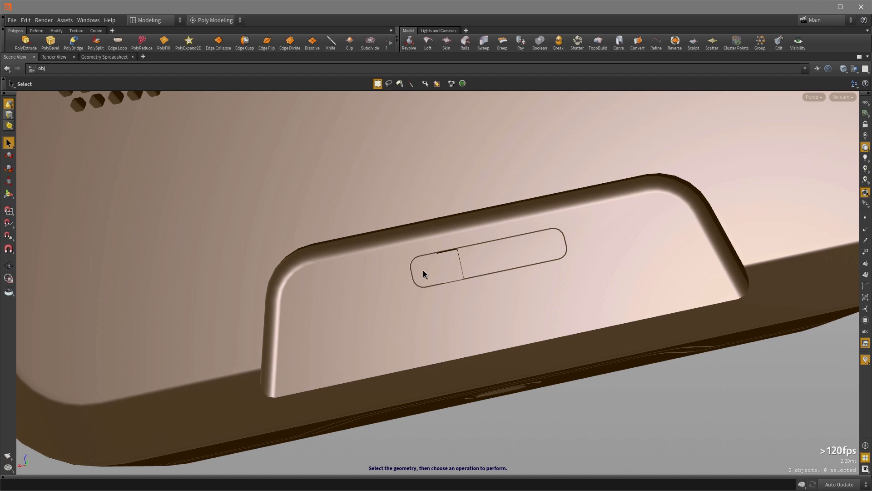
mouse_move(414, 283)
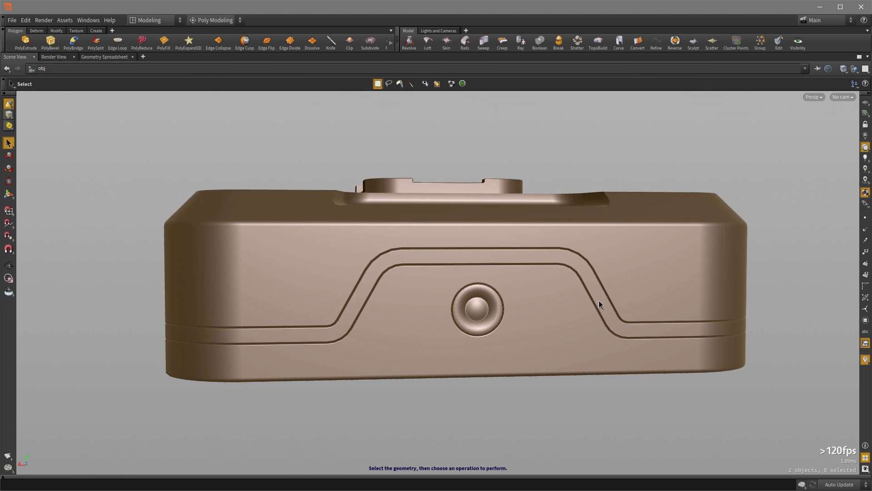
drag(599, 304, 735, 402)
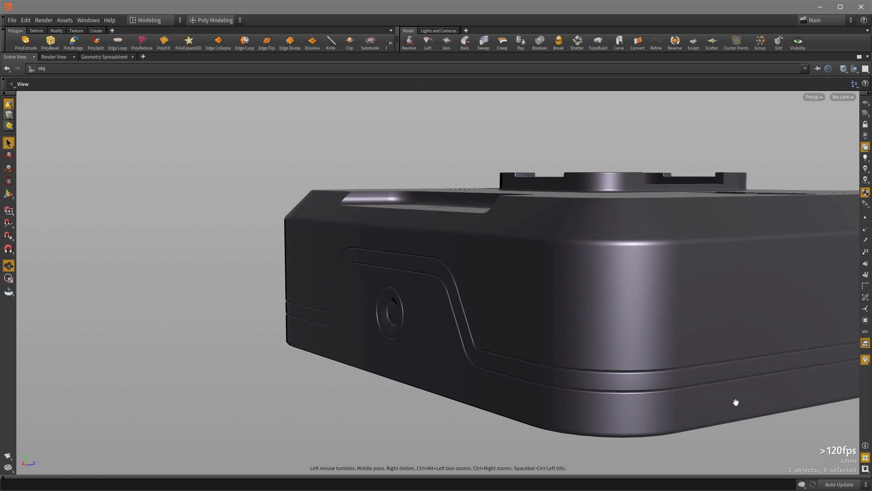
drag(735, 401, 582, 362)
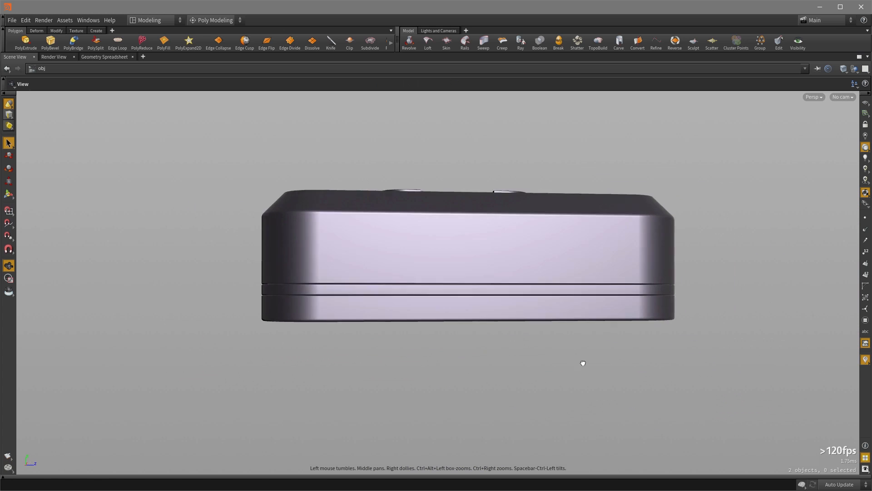
drag(582, 362, 761, 371)
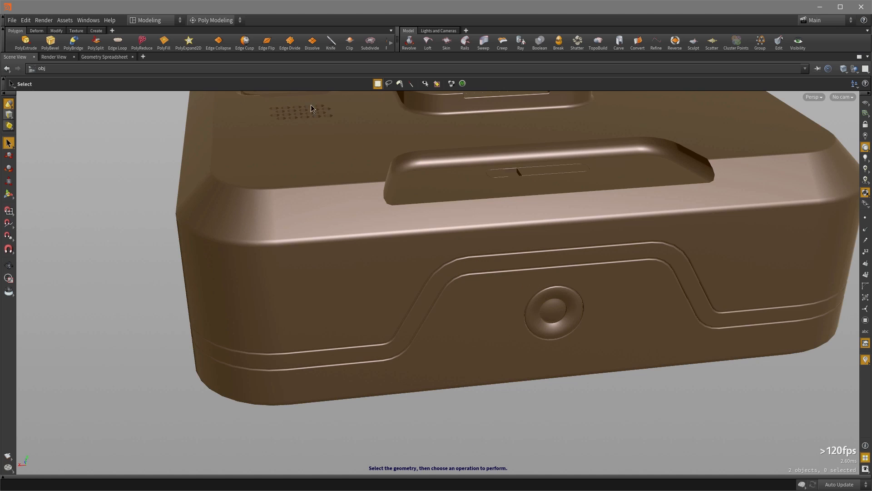
Keep the Modeling desktop layout and the Poly Modeling shelf set.
click(148, 20)
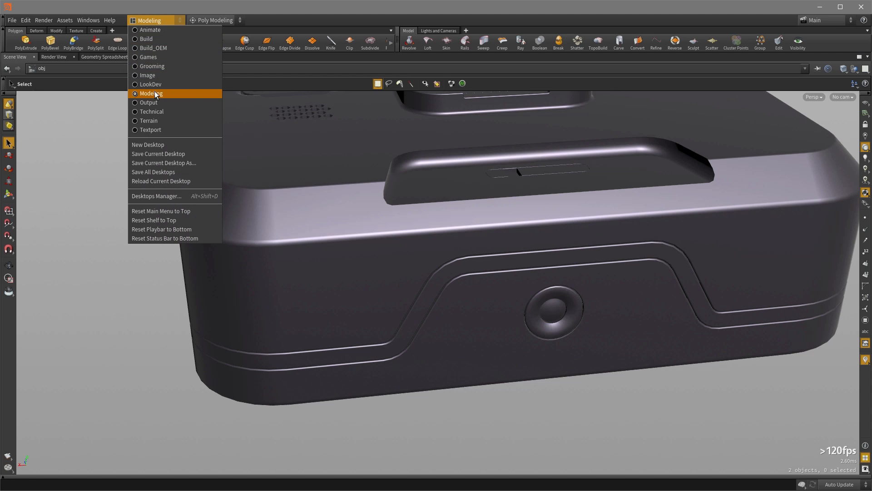
click(151, 93)
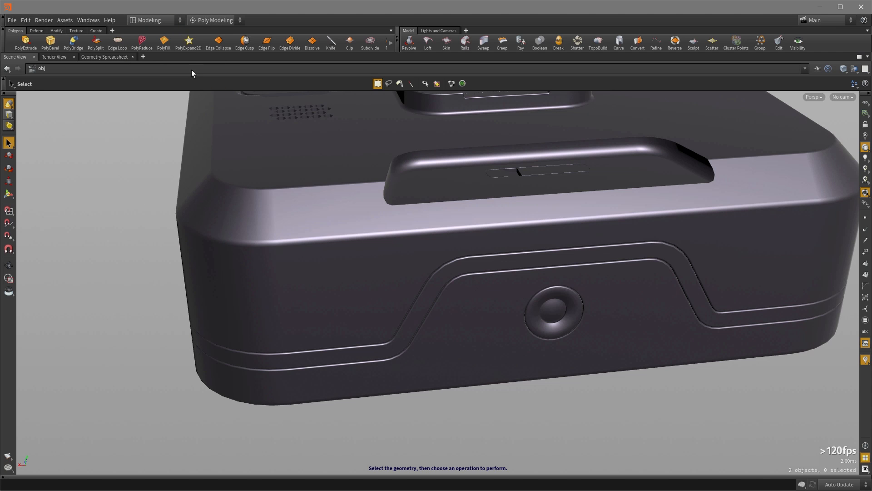
click(214, 21)
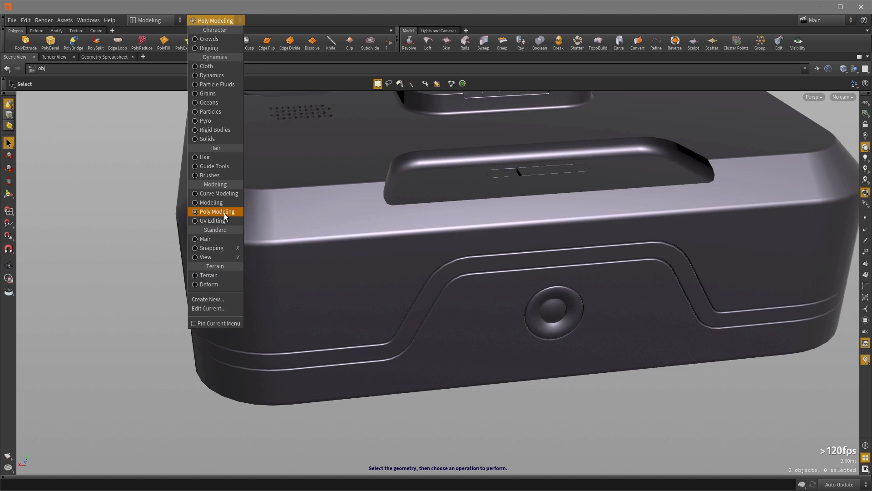
click(217, 211)
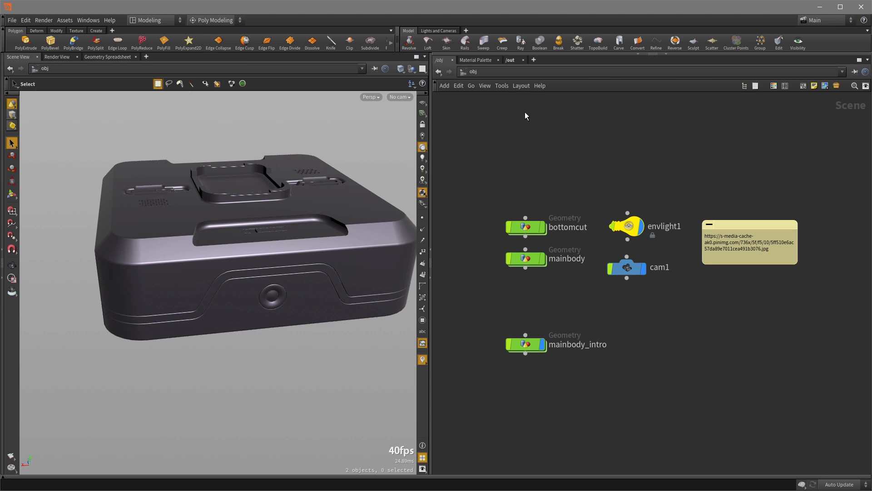
mouse_move(460, 331)
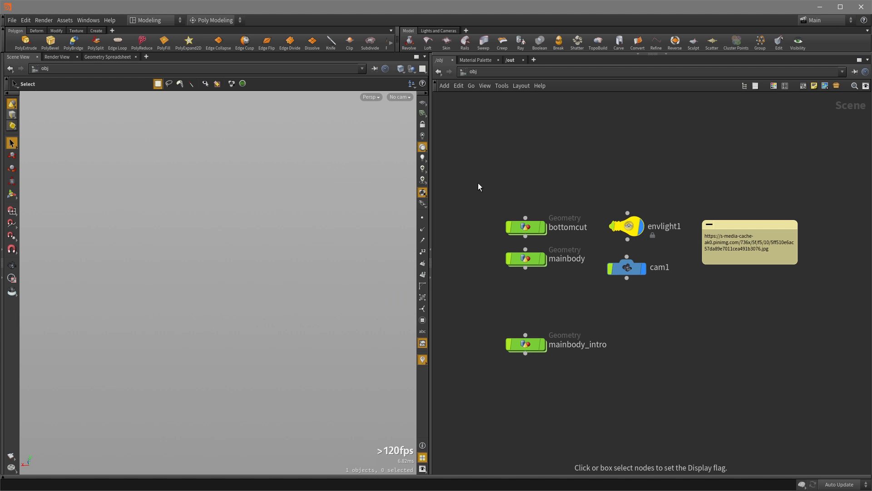
Show all three geometry objects and select the bottomcut cutter object.
click(526, 258)
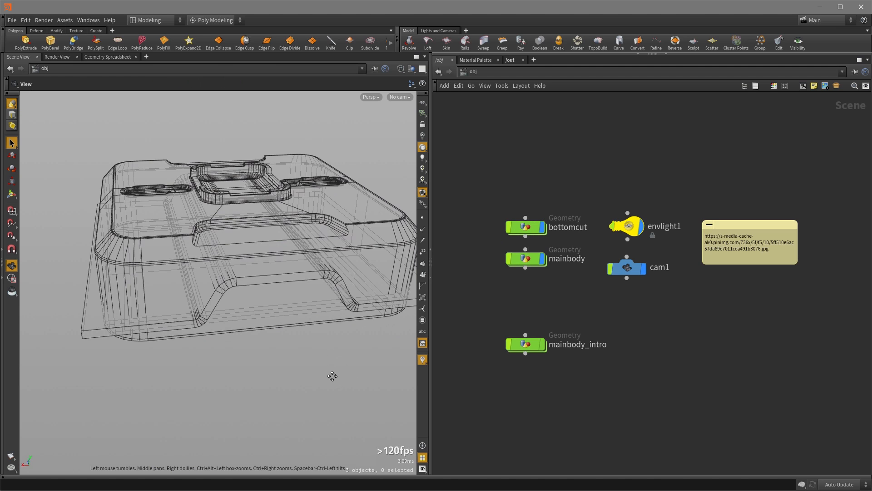
click(525, 227)
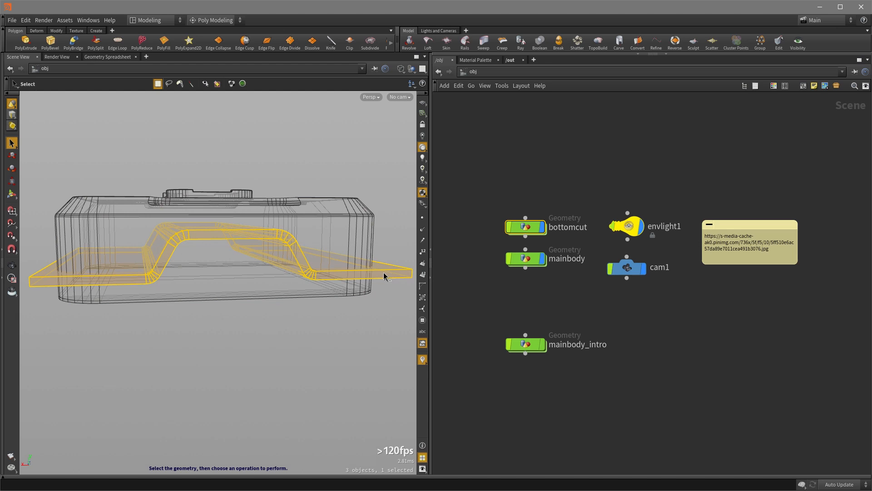
double_click(525, 226)
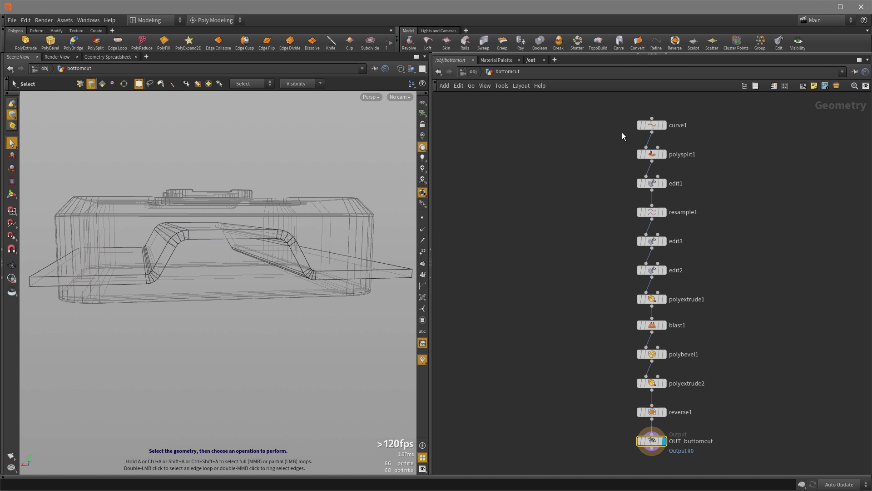
mouse_move(723, 407)
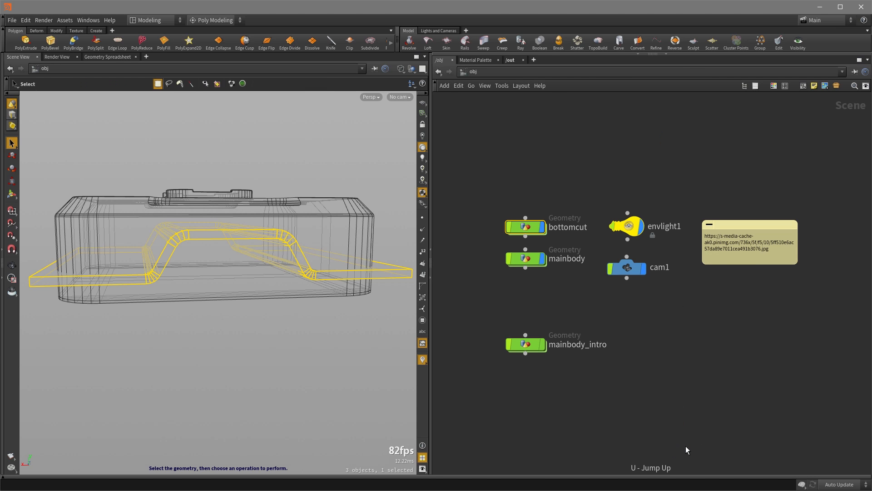
Inside mainbody, add an Object Merge node renamed bottomcut alongside a Boolean node.
double_click(525, 258)
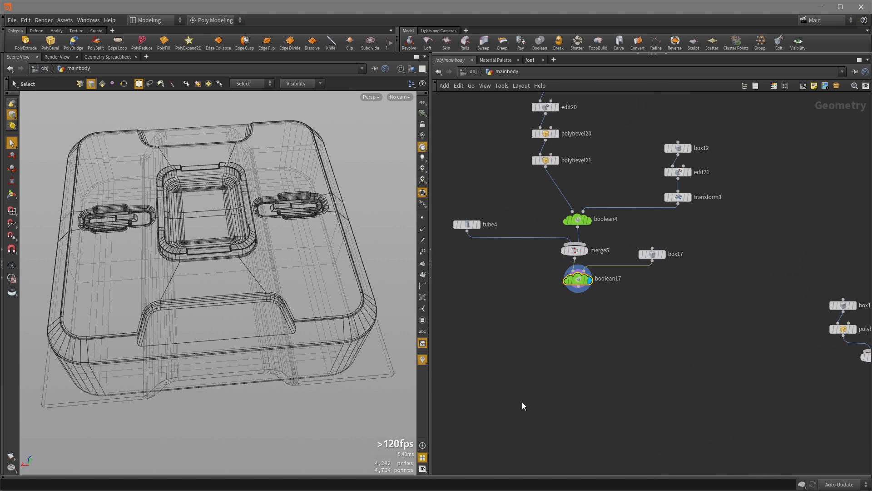
drag(223, 223, 395, 267)
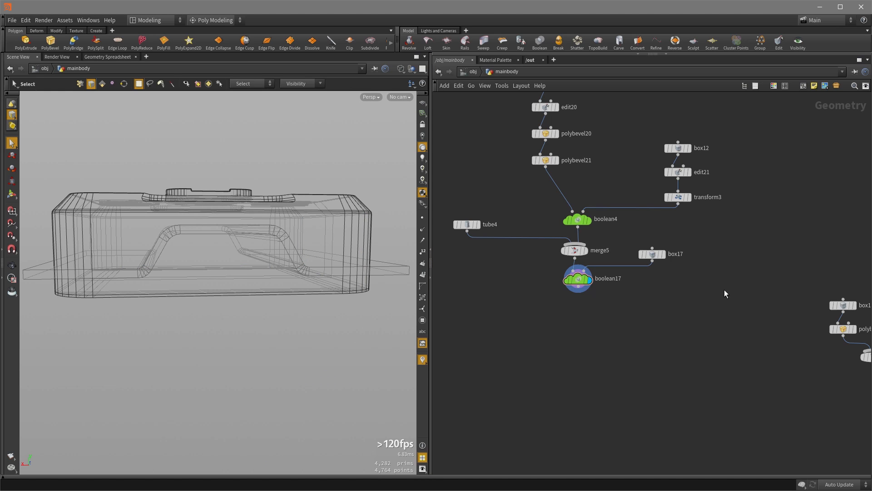
key(Tab)
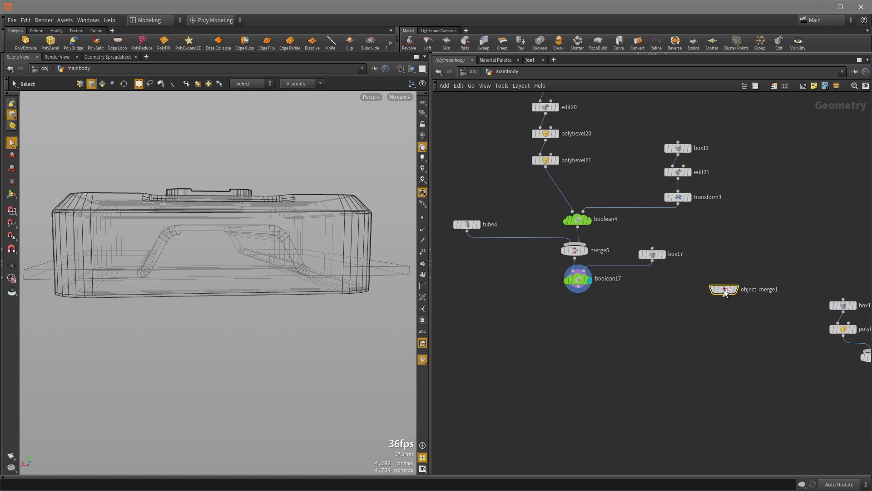
double_click(758, 289)
text(bottomcut)
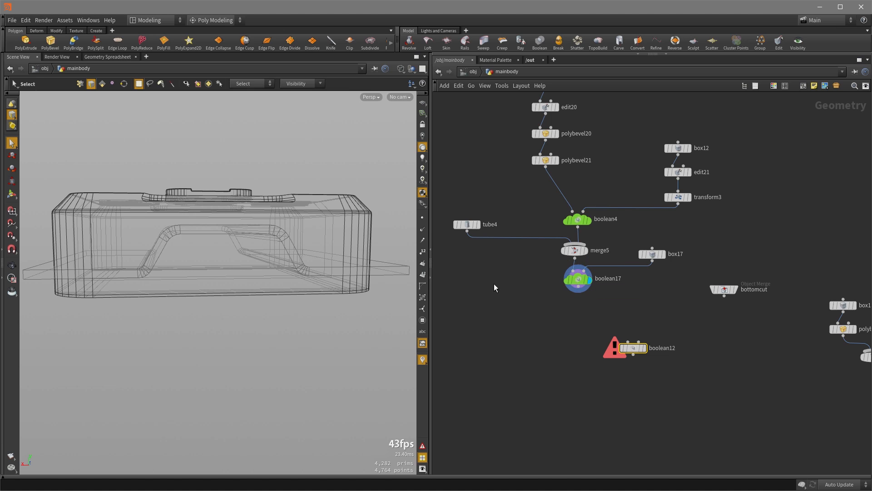
Wire boolean17 and bottomcut into boolean12 and set boolean12's display flag.
click(724, 289)
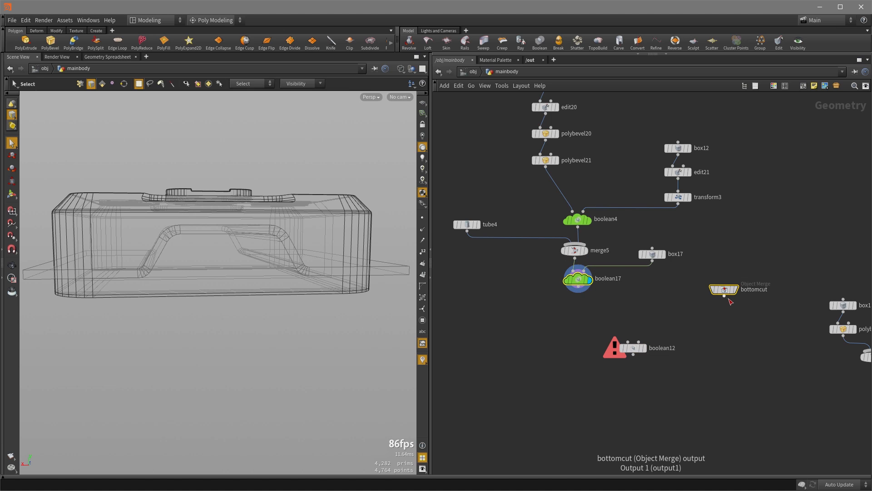
drag(723, 296, 626, 345)
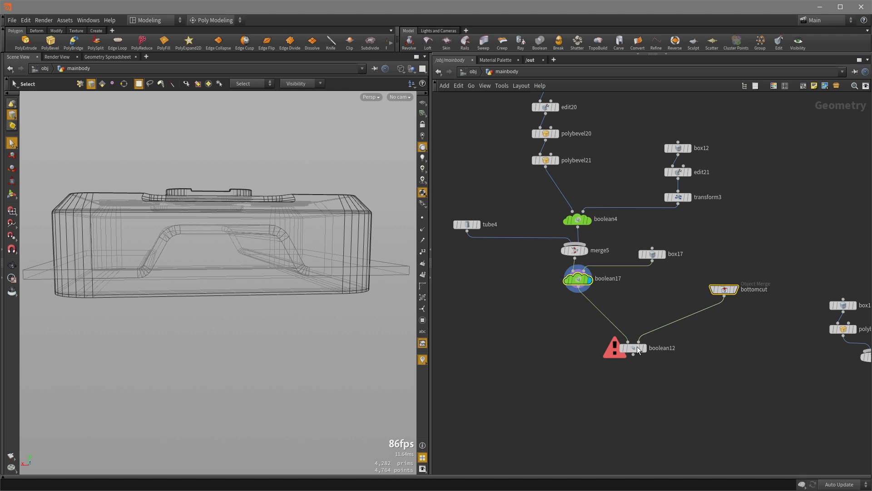
click(633, 347)
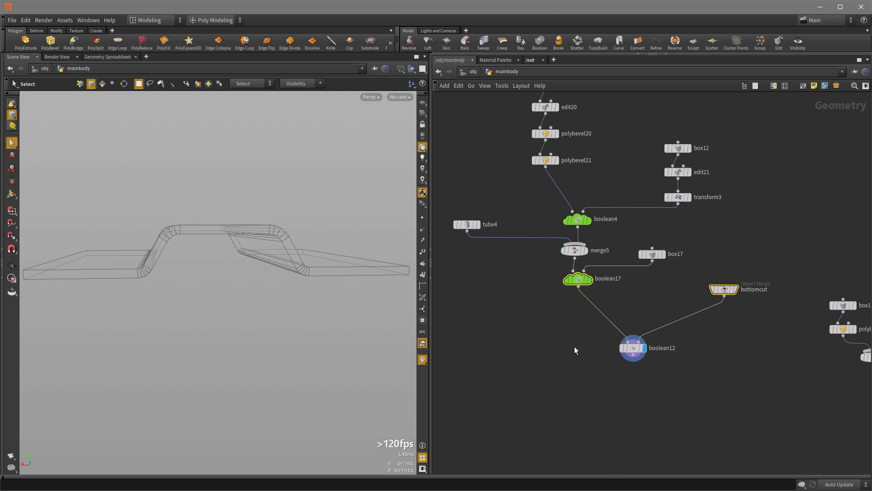
drag(239, 251, 239, 328)
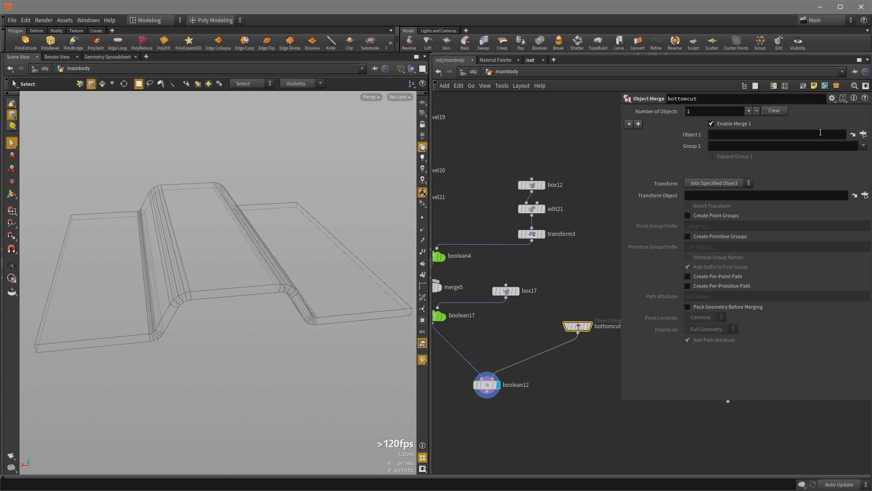
Point the bottomcut merge at the bottomcut object's output, then select boolean12.
click(862, 134)
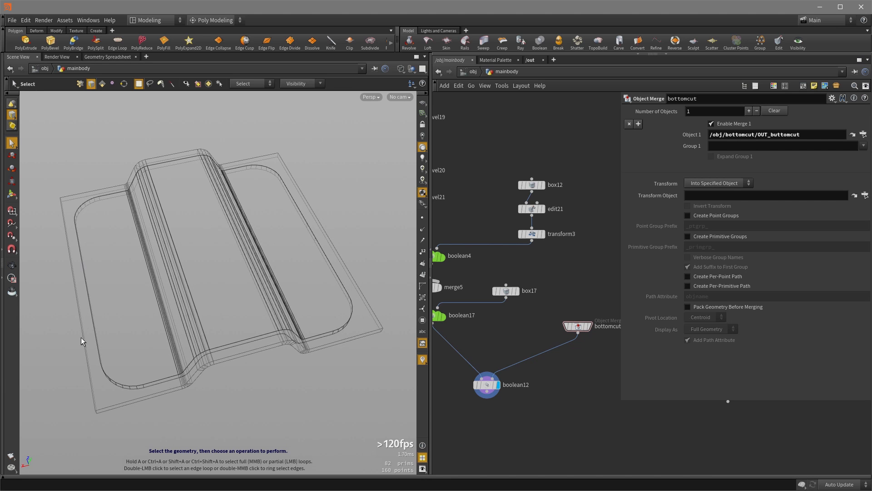
mouse_move(144, 382)
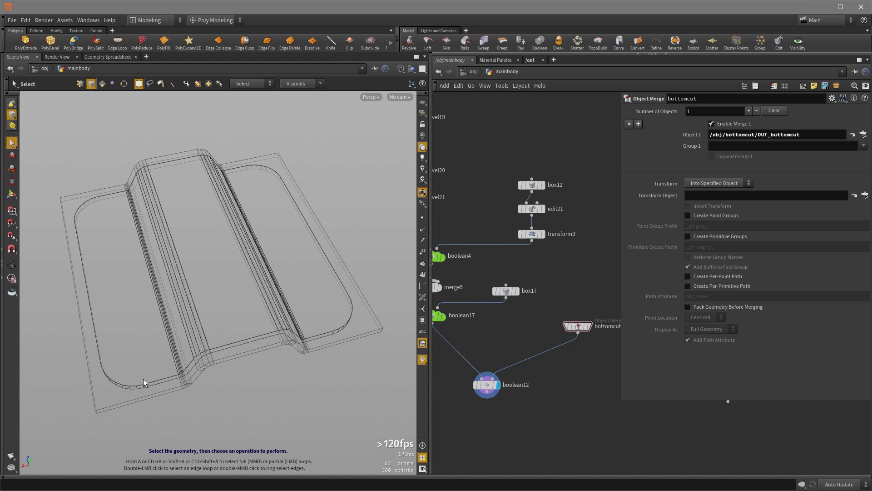
mouse_move(336, 332)
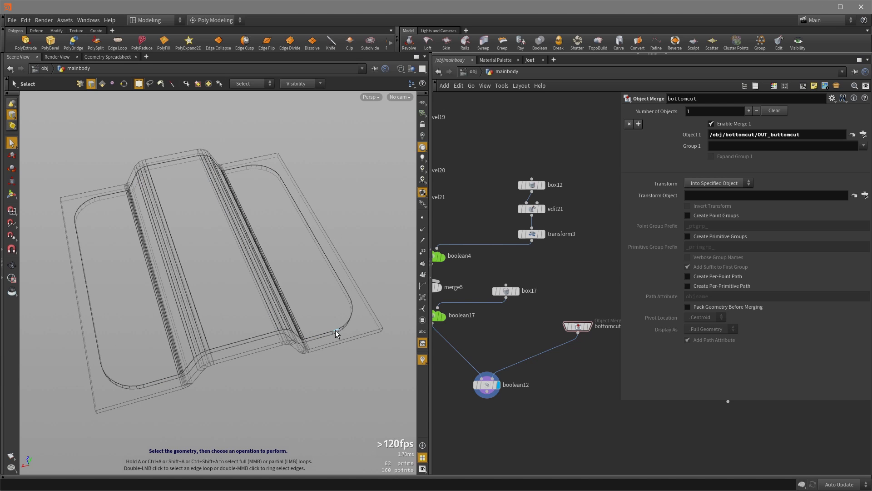
click(486, 385)
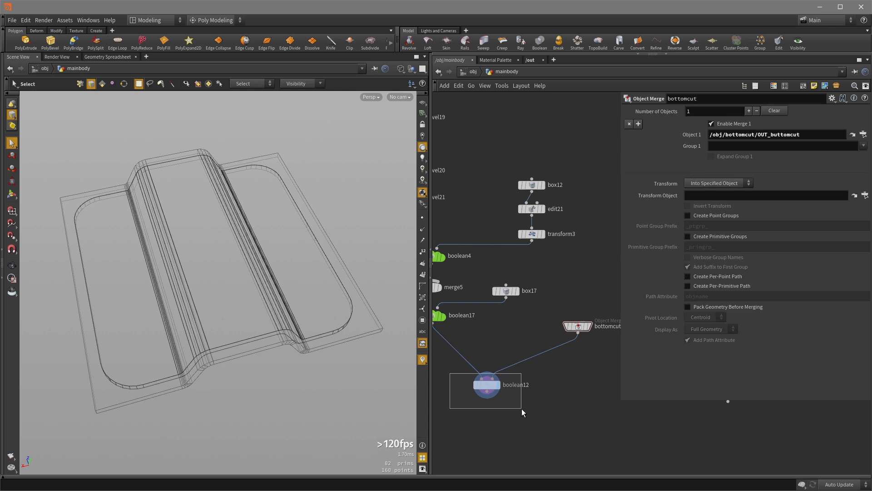
click(486, 384)
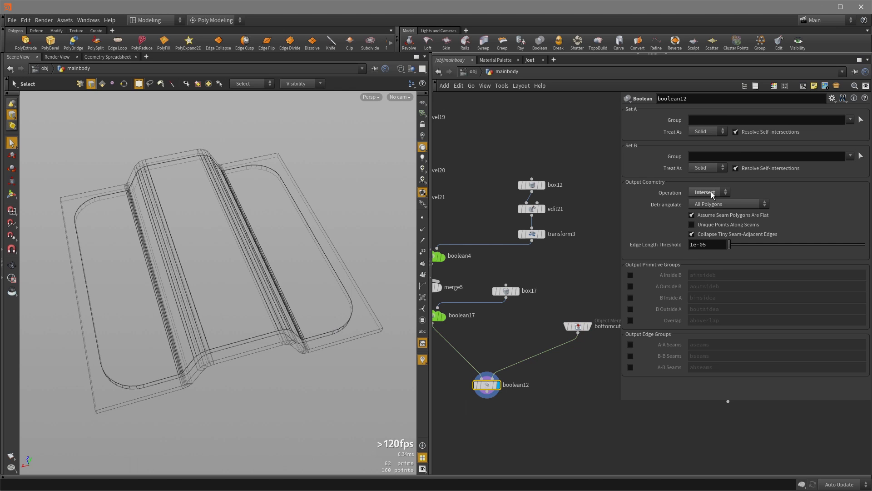
Set boolean12's Operation to Shatter (Pieces of A).
click(707, 191)
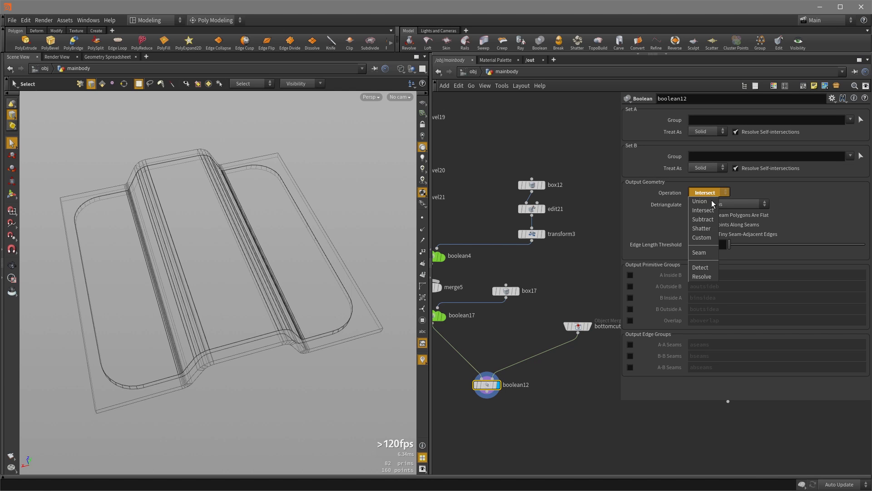
click(701, 228)
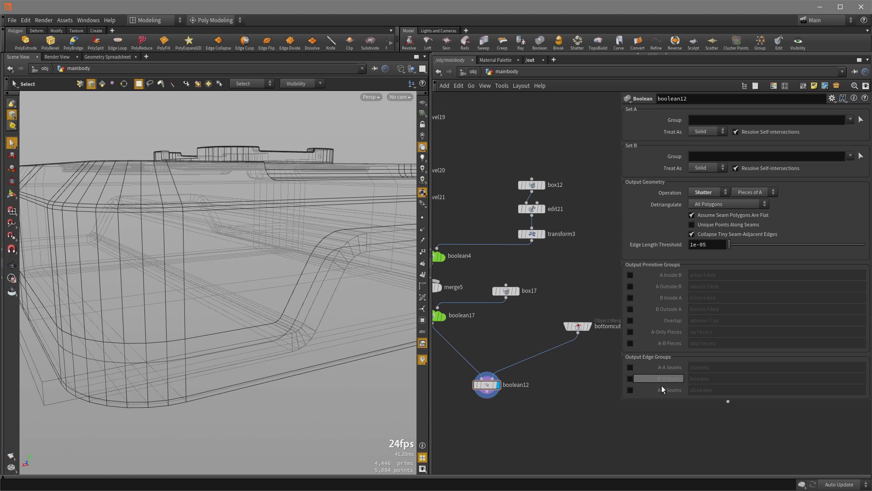
mouse_move(488, 431)
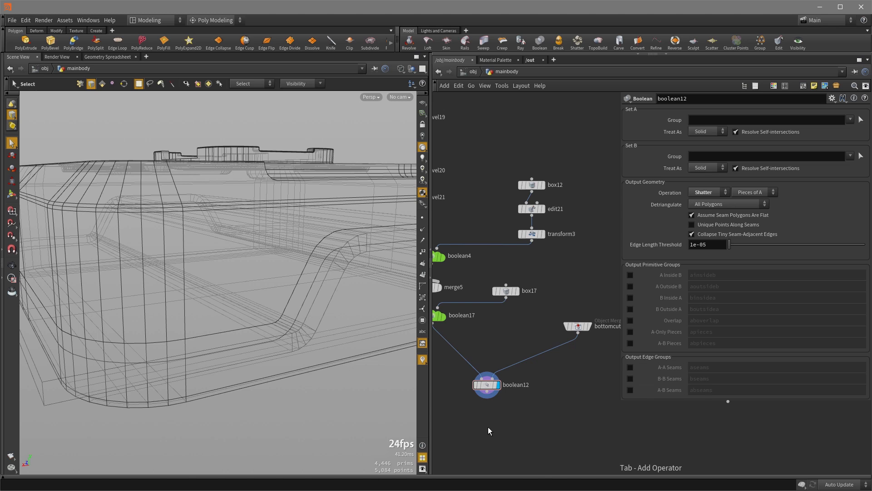
Add a PolyBevel node below boolean12 with a 0.0007 offset.
key(Tab)
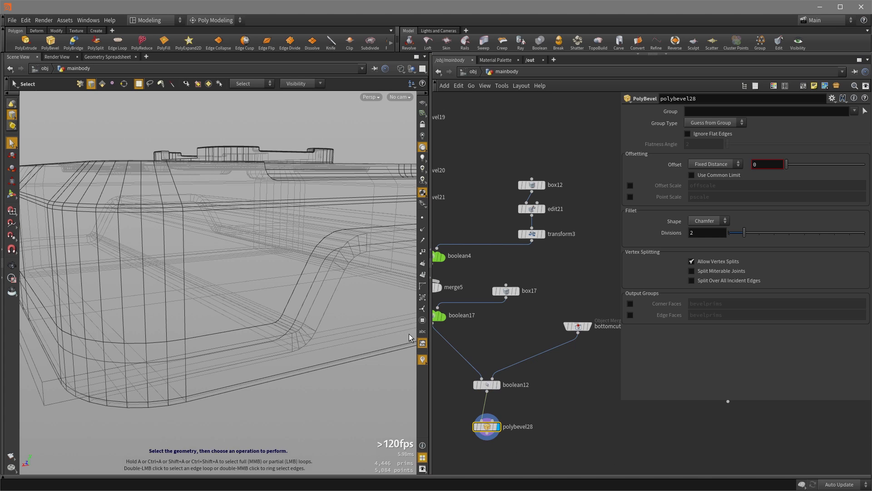
mouse_move(723, 164)
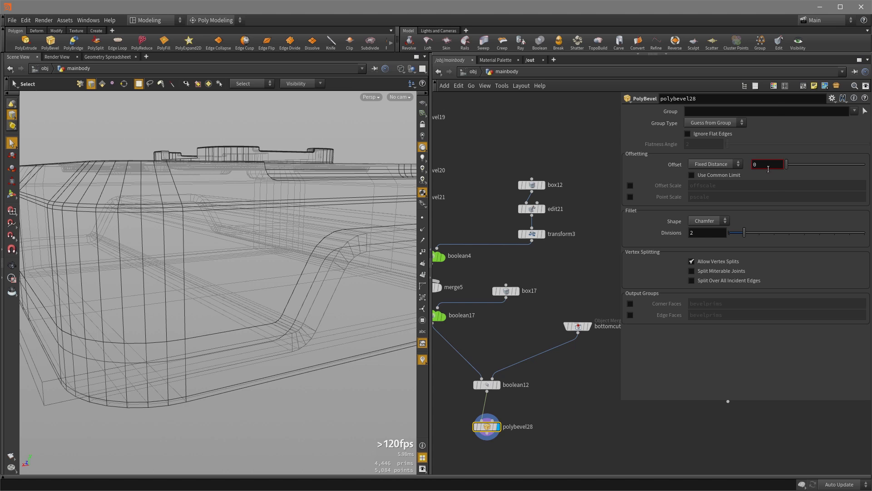
click(768, 164)
text(.0007)
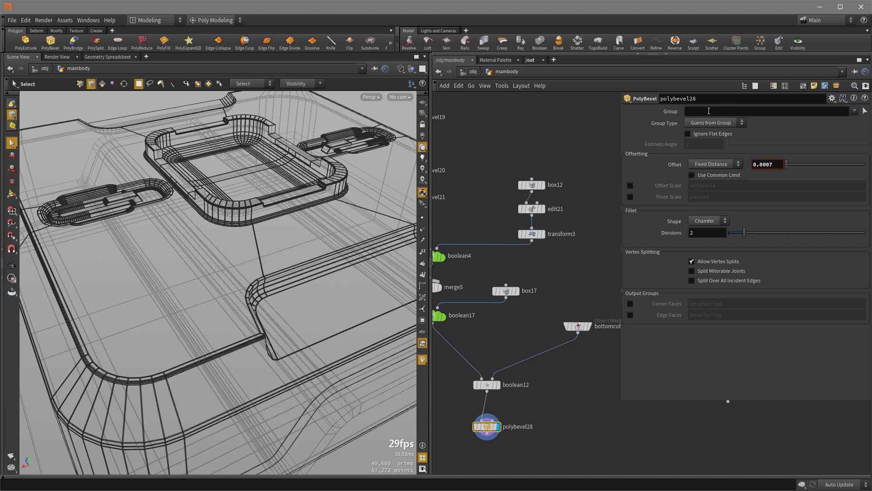
click(486, 385)
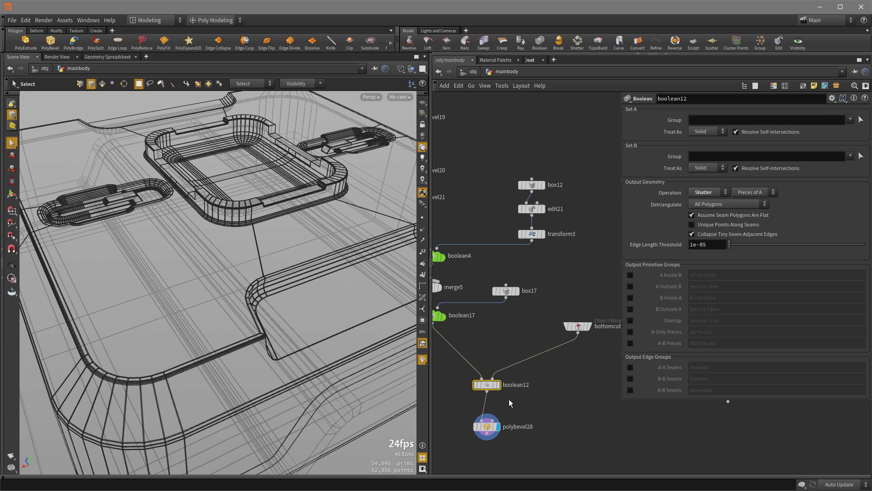
Enable the A-B Seams output edge group and name it bottomcut_abseams.
click(630, 390)
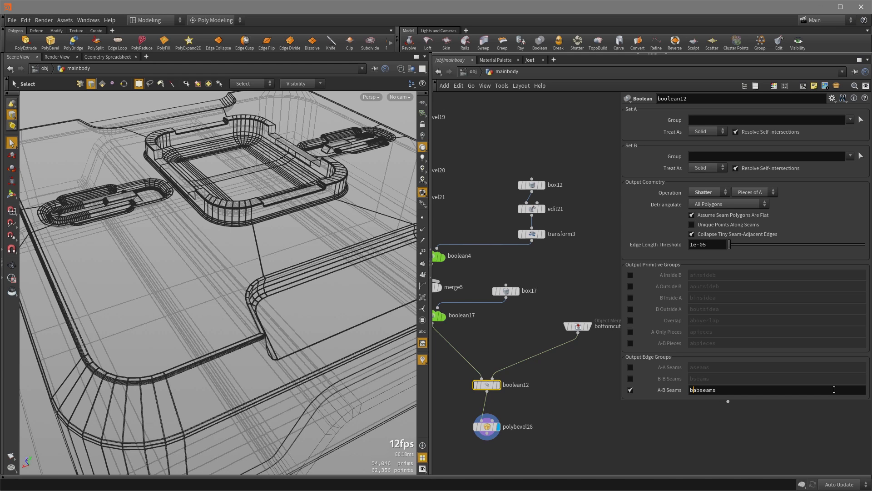
text(bottomcut_)
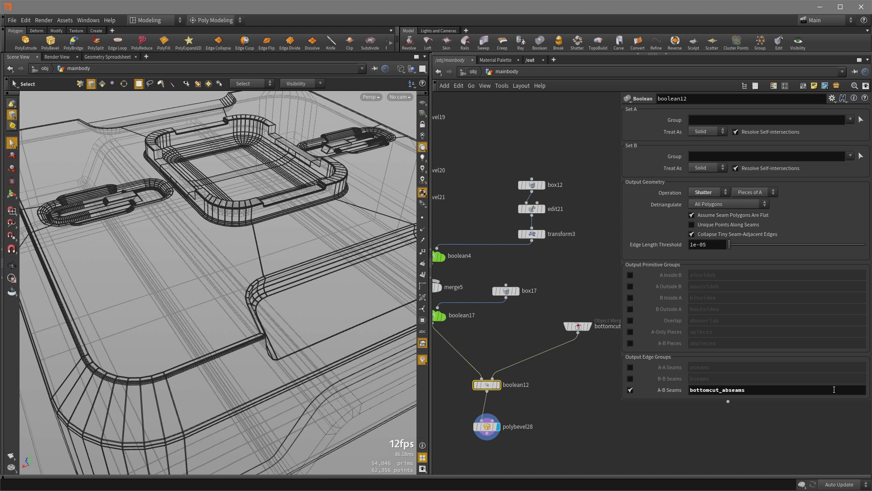
click(485, 426)
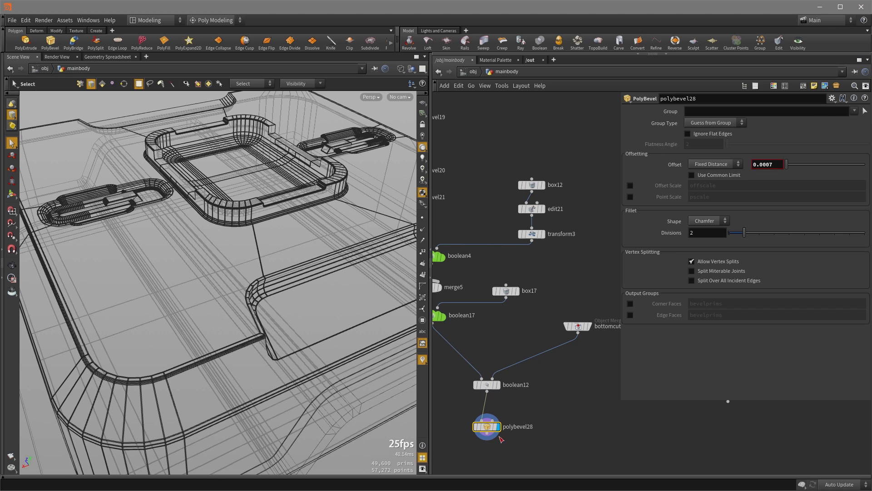
Restrict polybevel28 to the bottomcut_abseams group with a 0.004 offset.
click(855, 111)
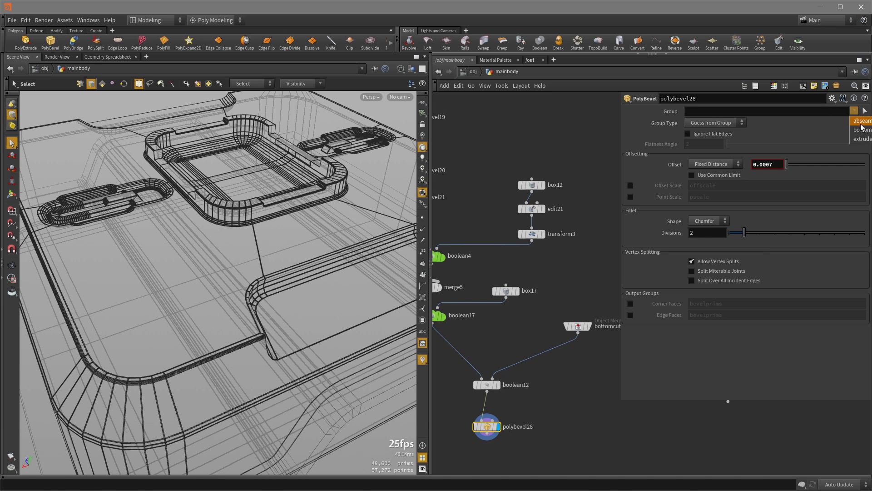
click(861, 121)
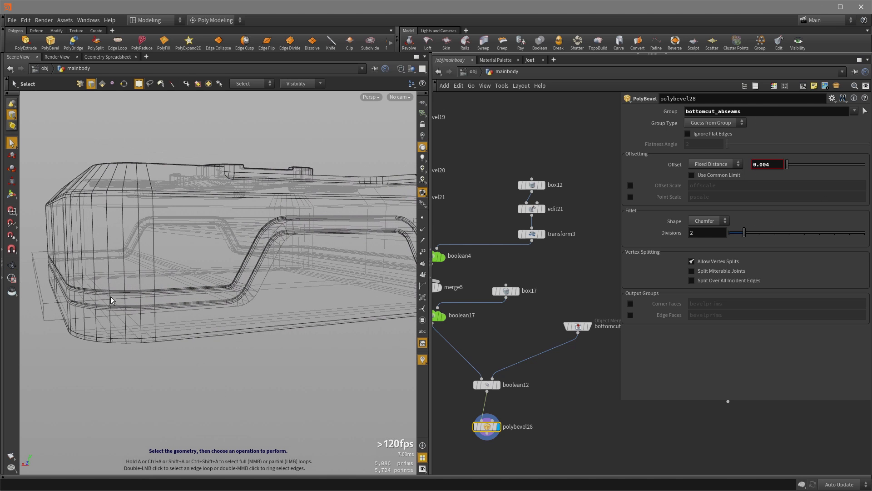
mouse_move(378, 345)
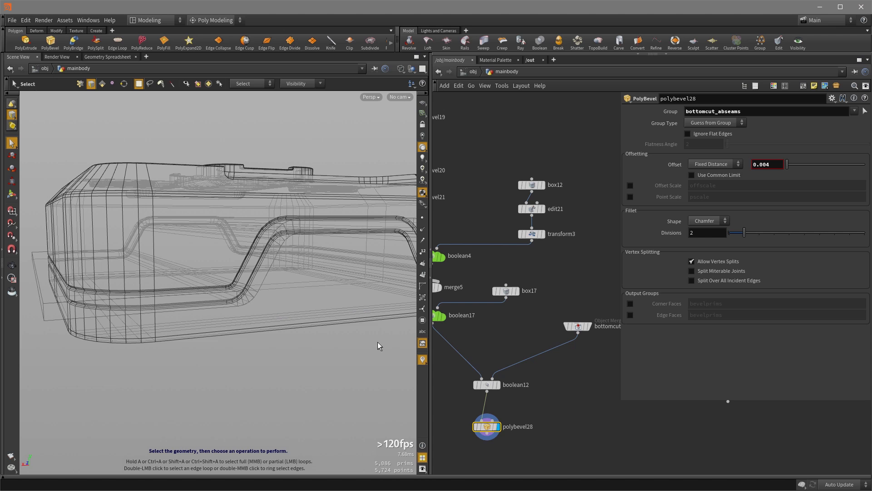
mouse_move(532, 405)
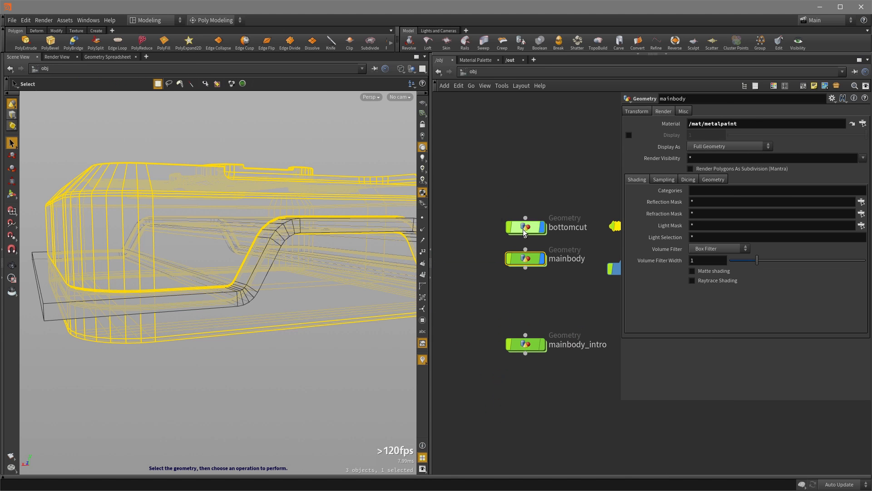
Peek inside the bottomcut object's network, then go back into mainbody.
double_click(525, 227)
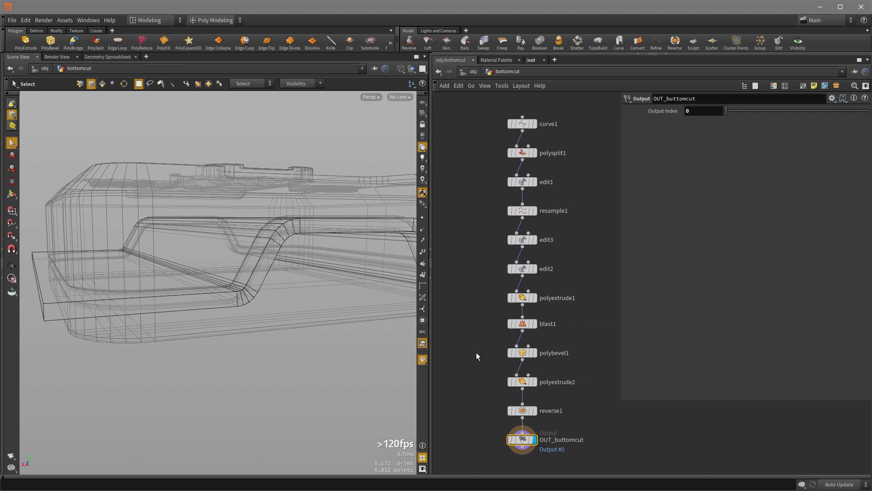
click(521, 352)
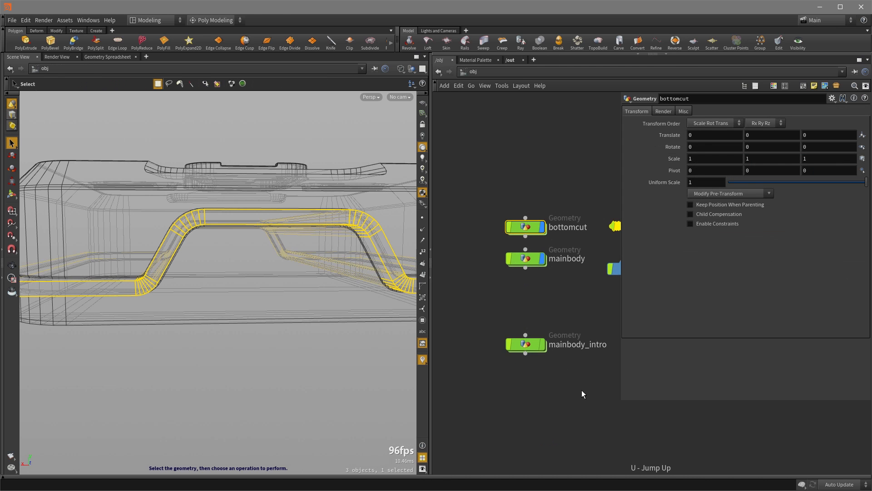
double_click(525, 258)
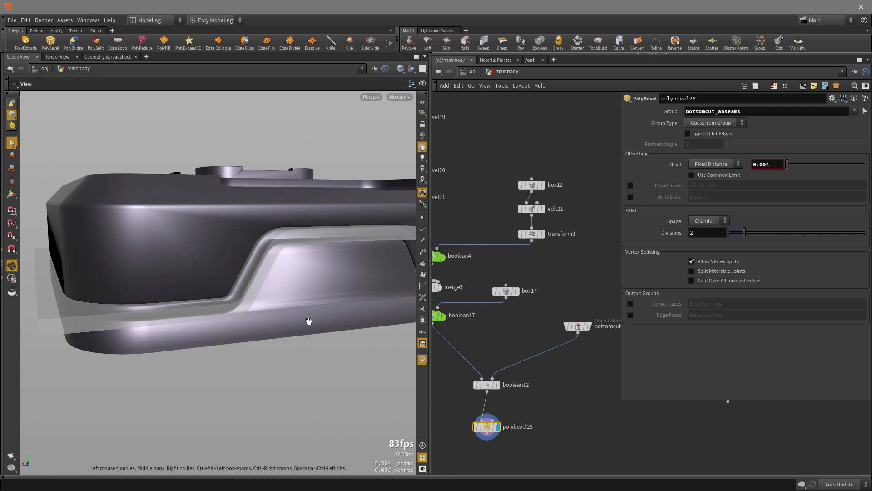
Add a Normal node (normal3) after polybevel28 with a 60 cusp angle, reviewing its weighting options.
drag(309, 322, 195, 395)
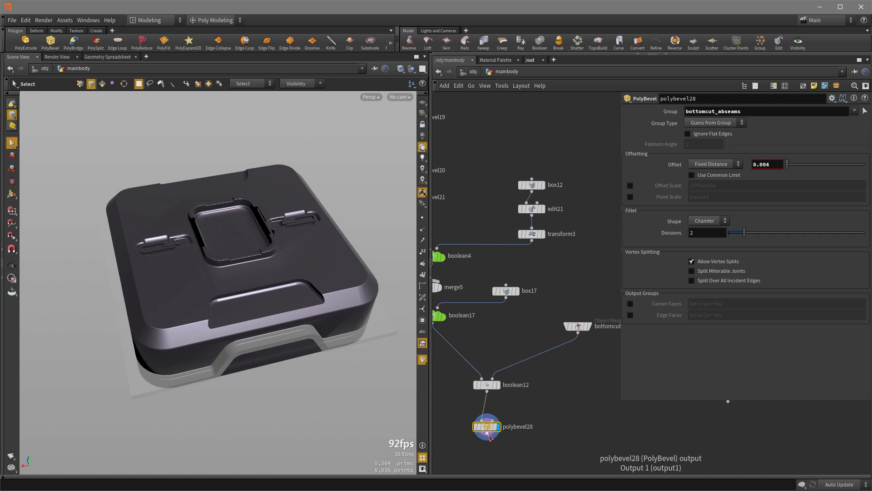
key(tab)
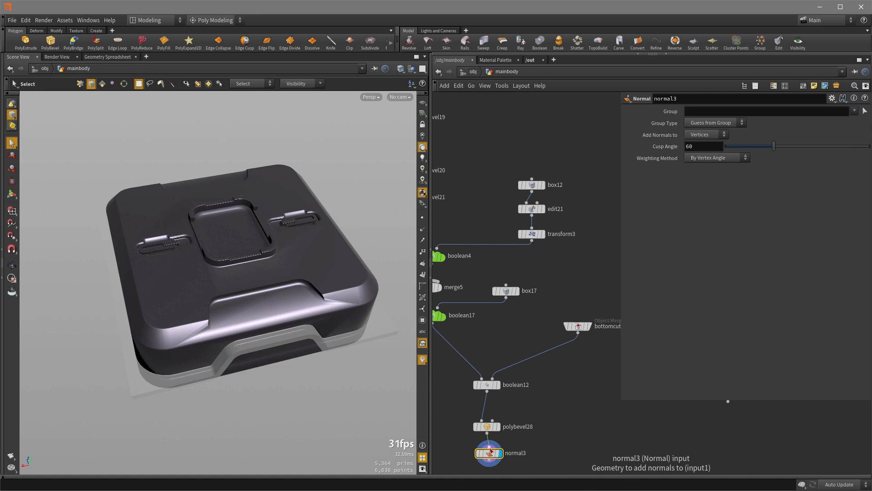
click(716, 157)
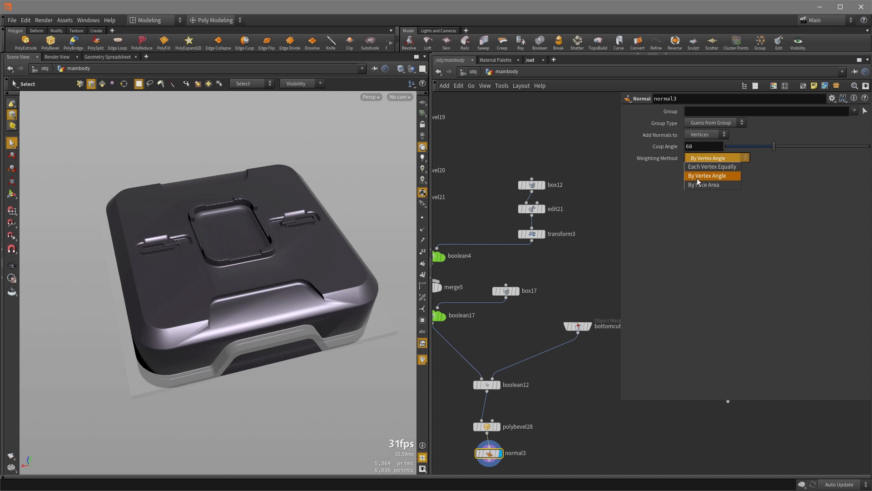